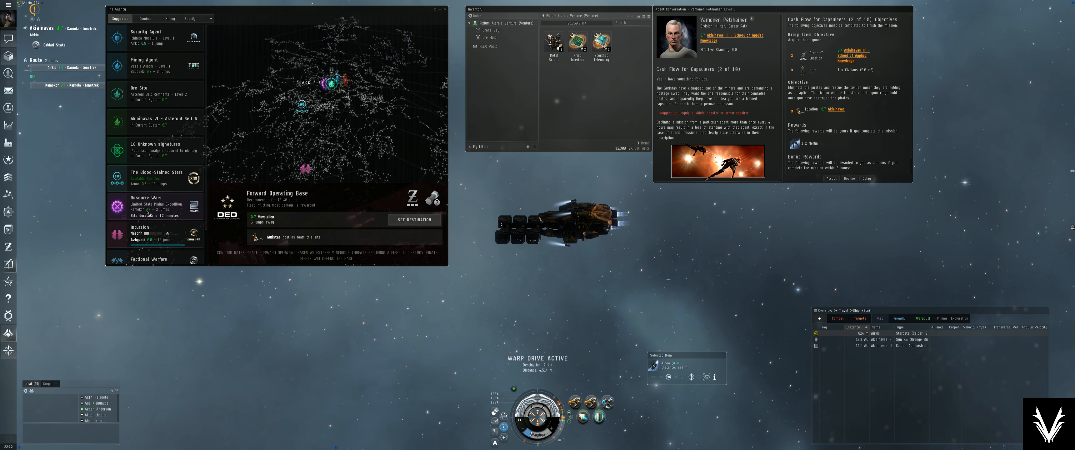
Select the Limited State Mining Expedition site in the Agency as the travel destination.
left_click(155, 207)
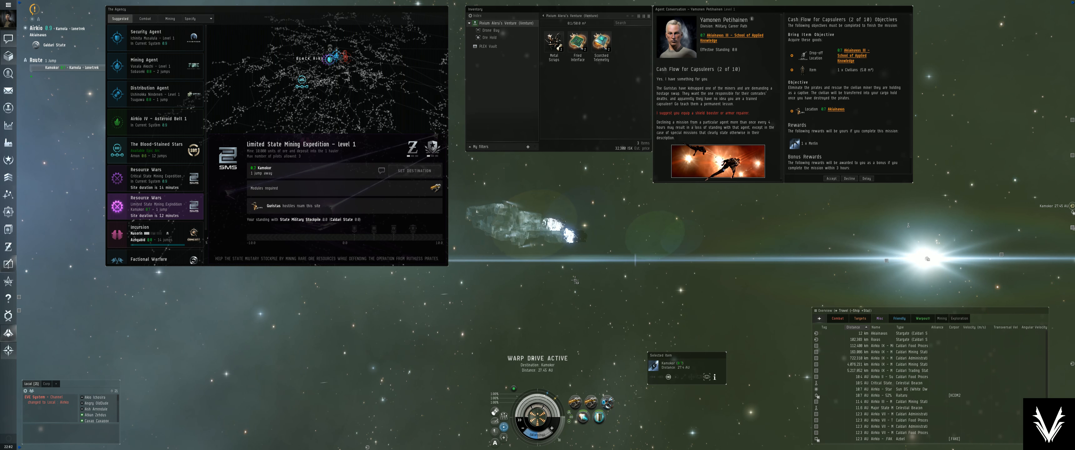
mouse_move(8, 334)
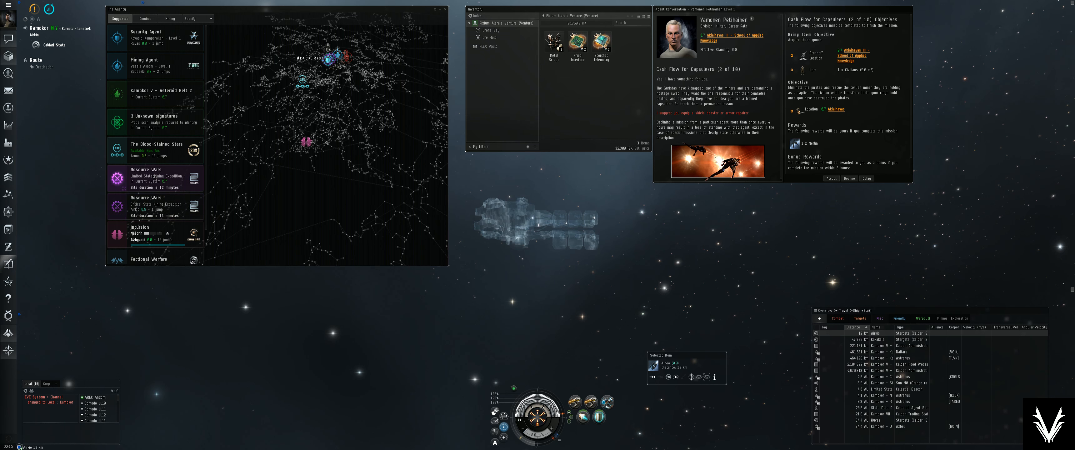
Warp to the Resource Wars mining expedition in Kamokor from its Agency entry.
left_click(155, 178)
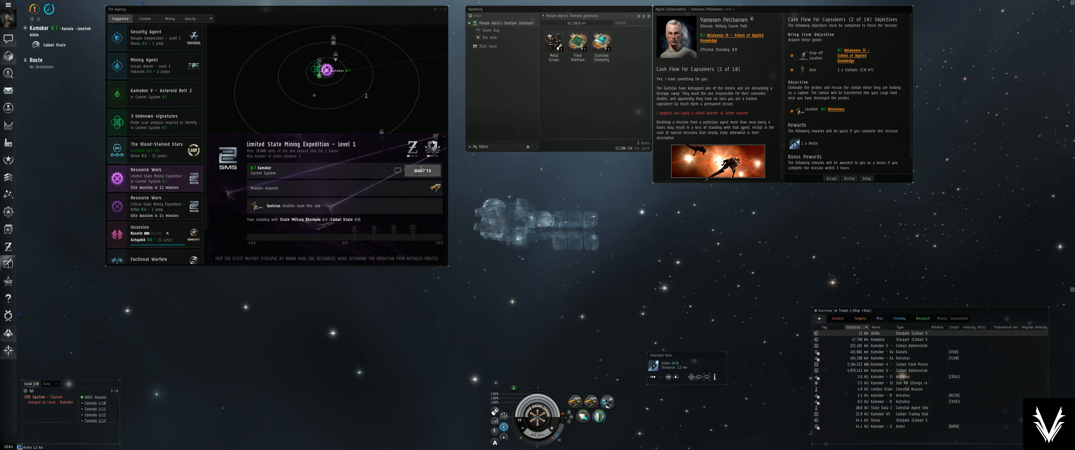
left_click(422, 171)
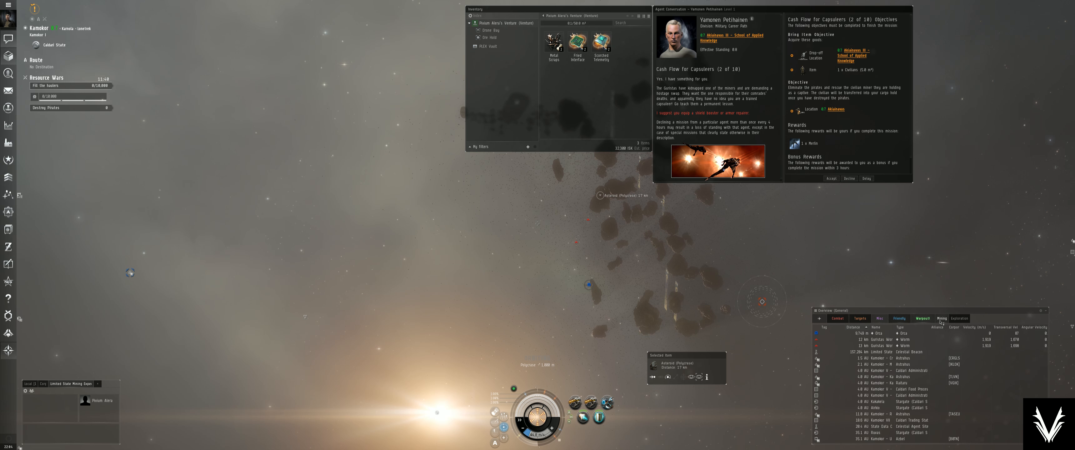
Bring up the action menu on a nearby Polygypsum asteroid to begin orbiting it.
right_click(600, 196)
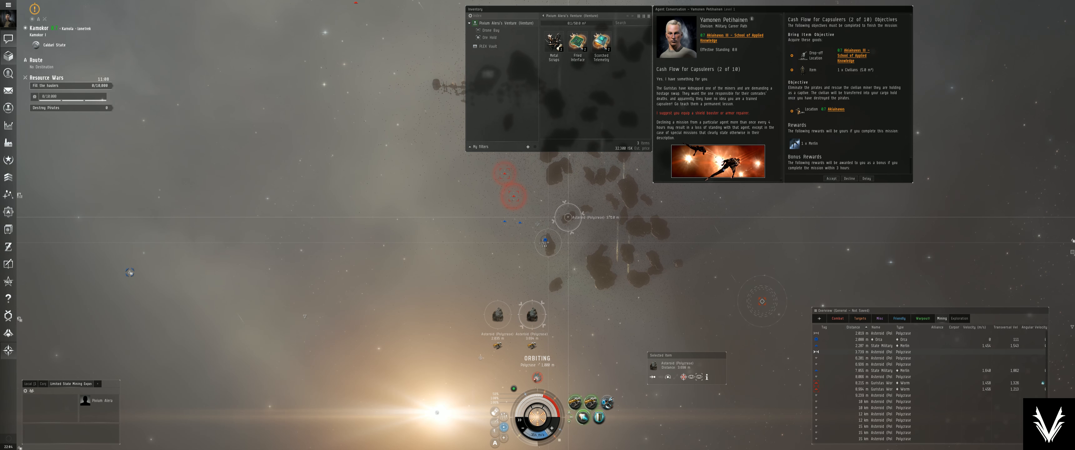
mouse_move(599, 423)
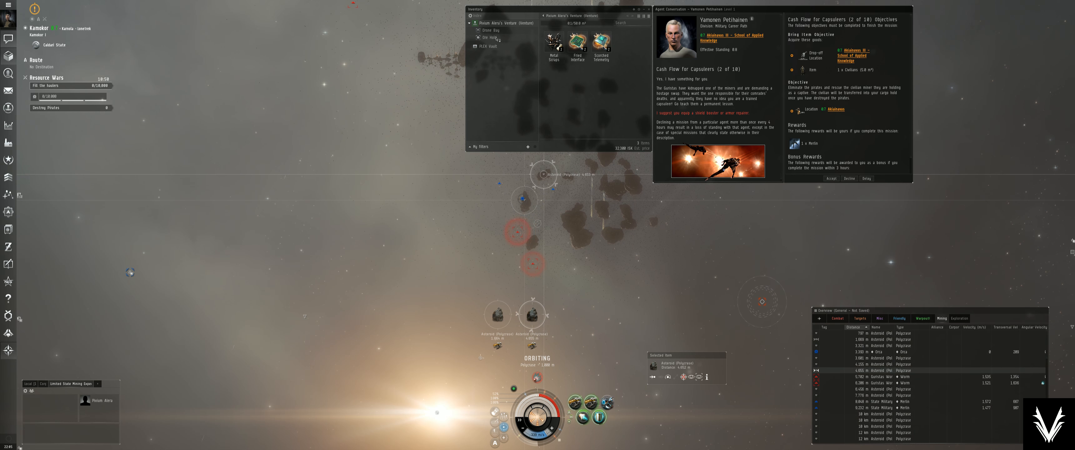
Lock a targeted asteroid so the mining modules fill the ore hold with Polygypsum.
left_click(488, 38)
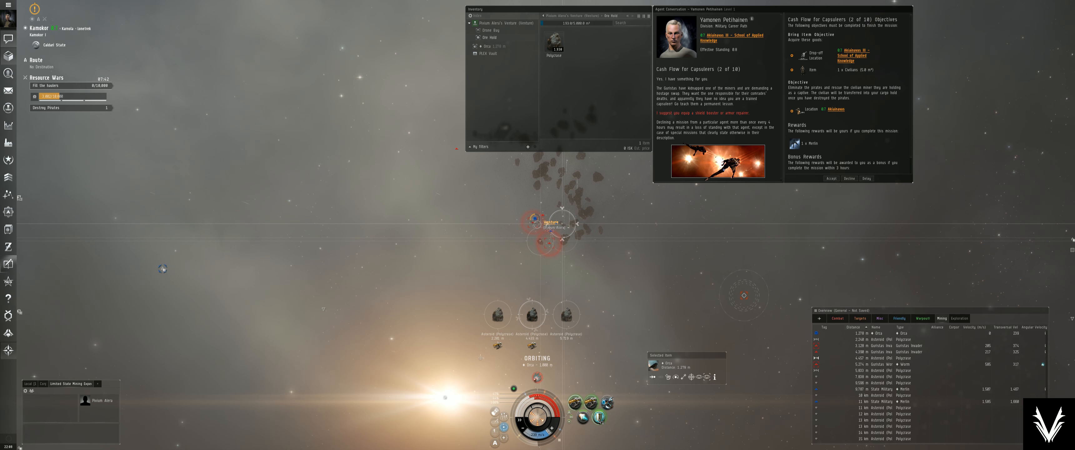
mouse_move(601, 422)
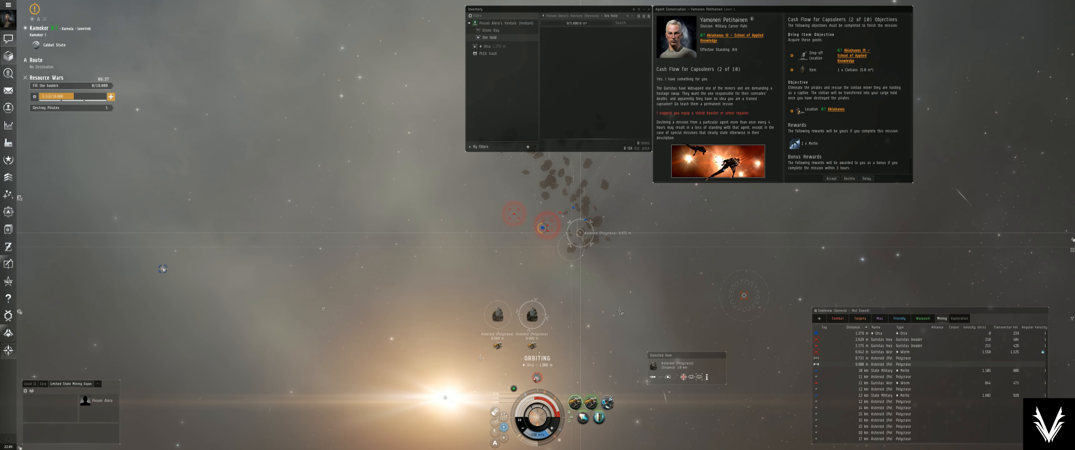
mouse_move(579, 418)
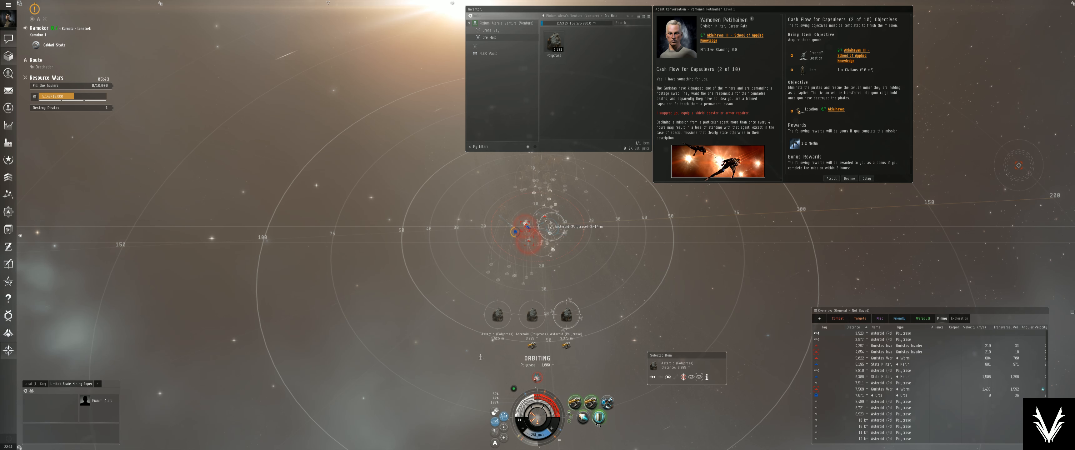
mouse_move(599, 416)
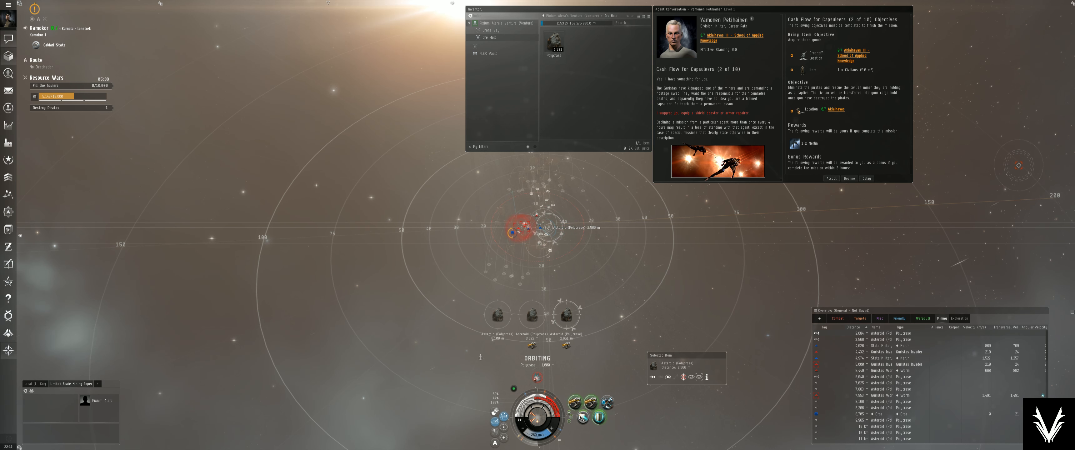
mouse_move(599, 425)
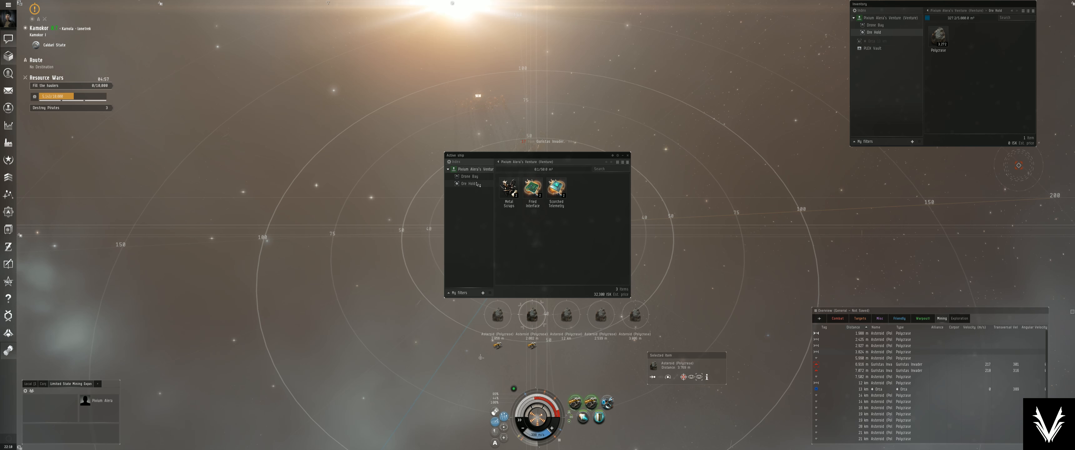
Dismiss the container contents window while mining continues in orbit.
left_click(468, 184)
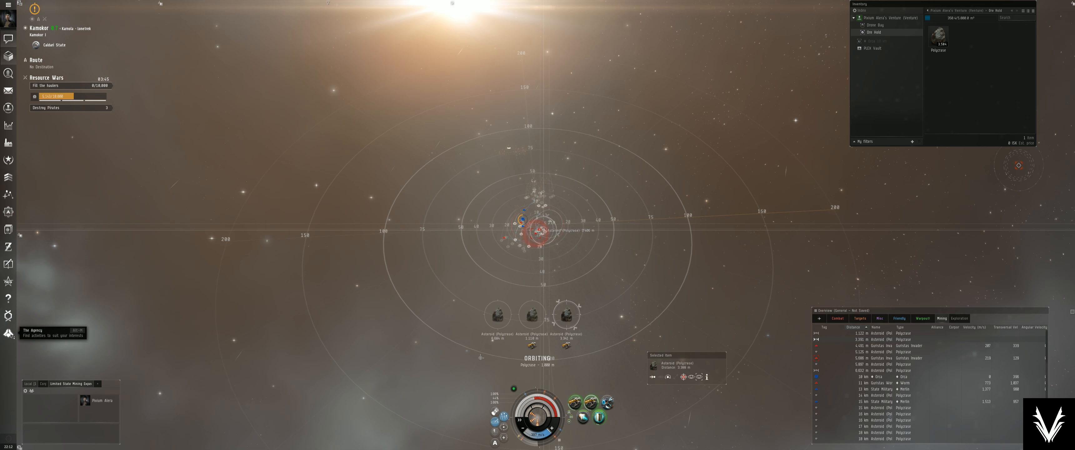
Review the Resource Wars mining site details in The Agency, then close it.
left_click(8, 333)
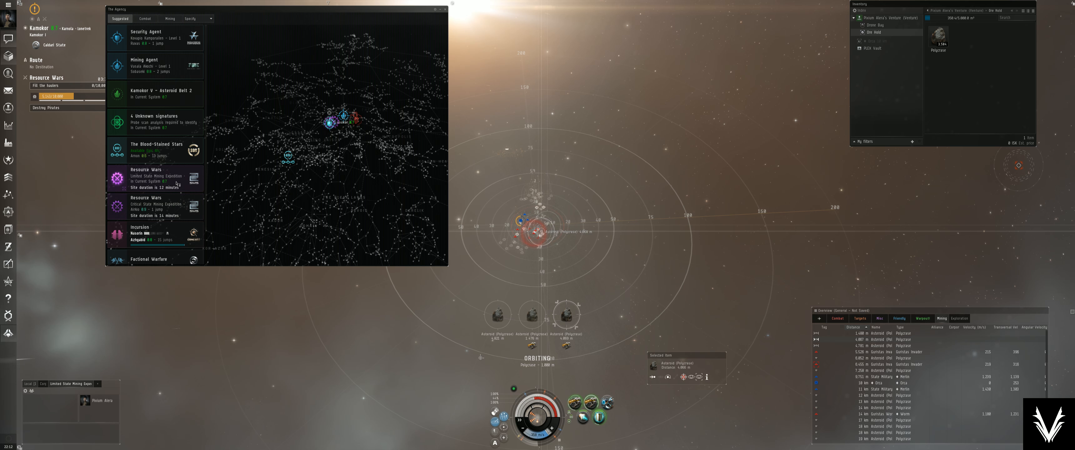
left_click(155, 179)
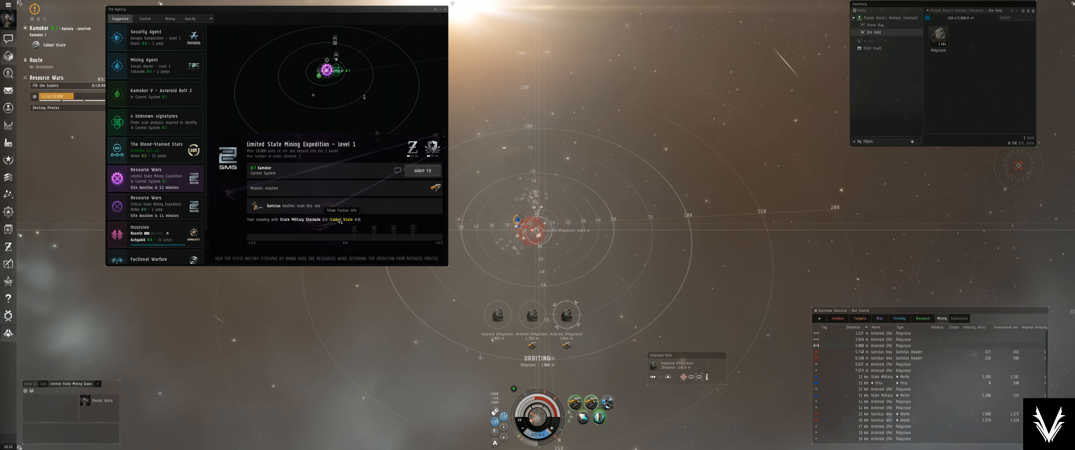
left_click(443, 10)
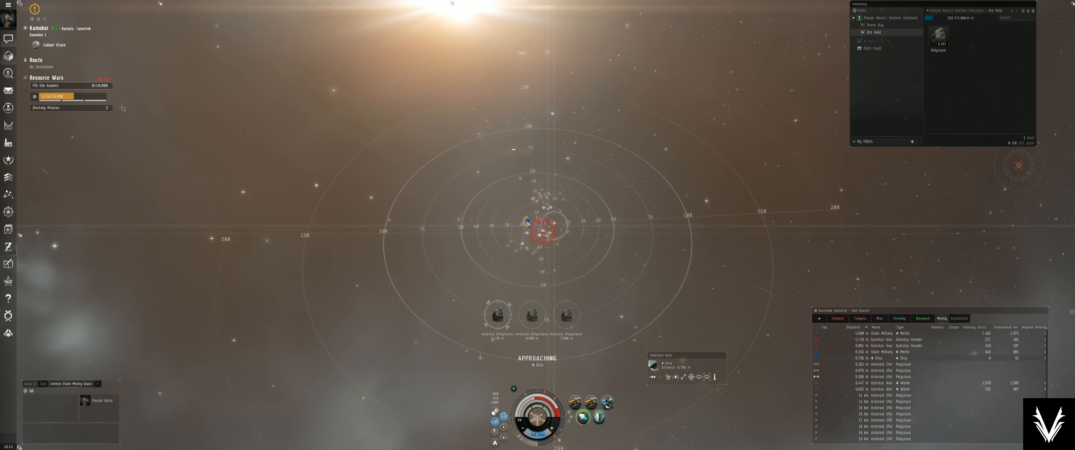
Check the bounty payment entry in the Wallet journal and close the wallet.
left_click(8, 247)
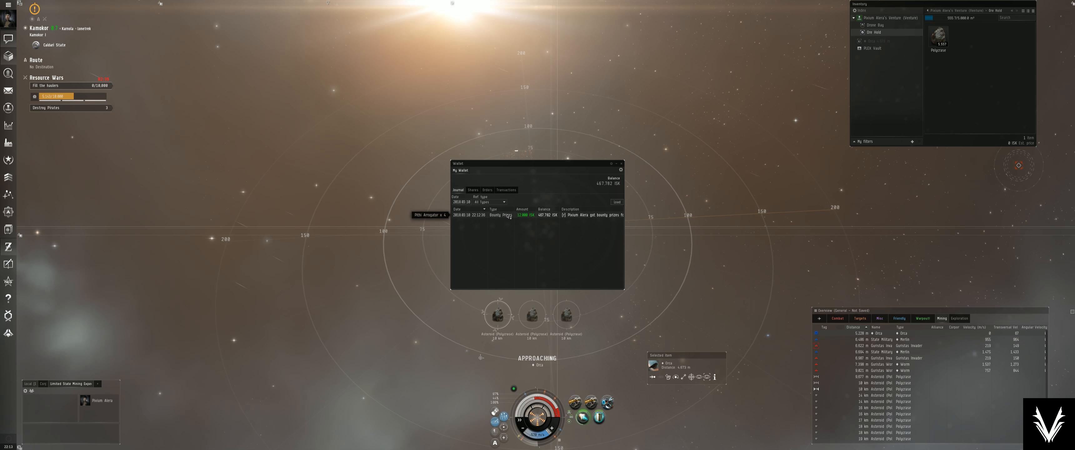
left_click(622, 163)
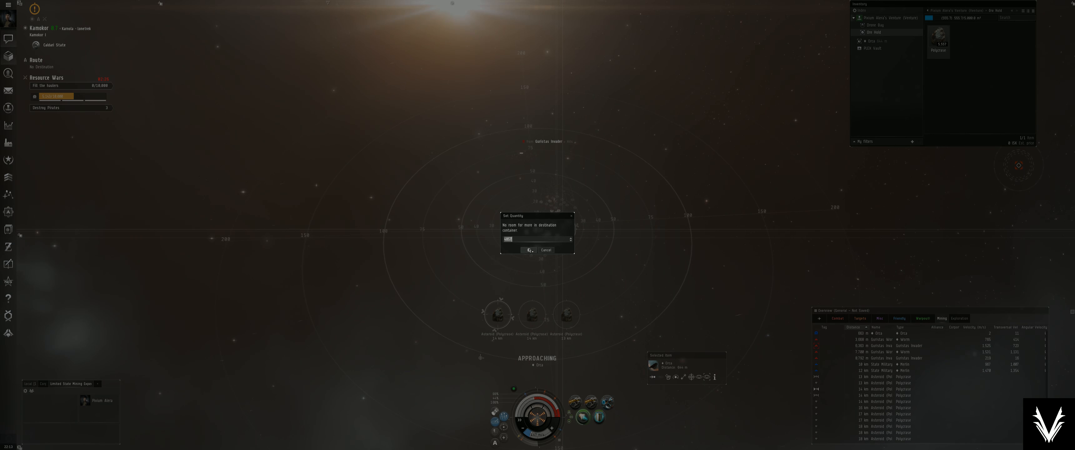
Confirm the Set Quantity amount to transfer the Polygypsum ore into the hauler.
left_click(528, 250)
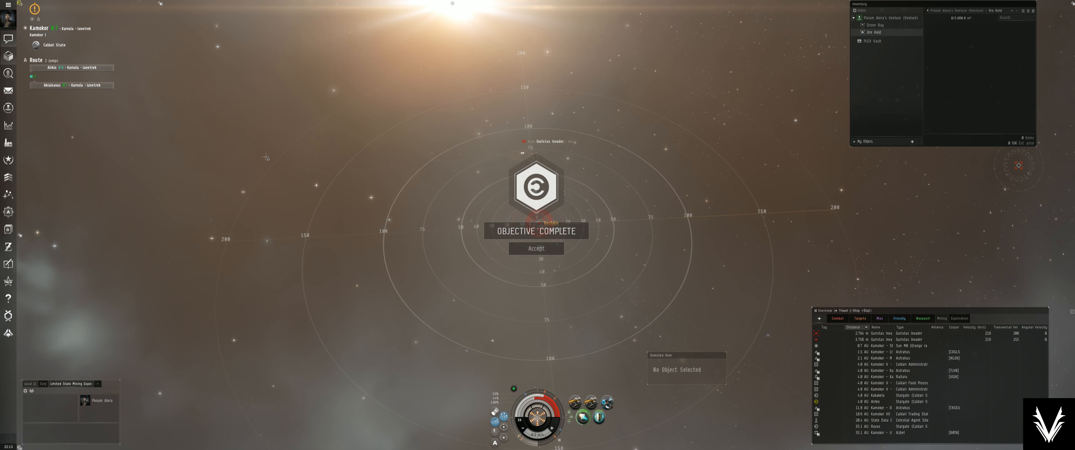
Acknowledge Objective Complete and accept the 150,000 ISK expedition reward.
left_click(537, 249)
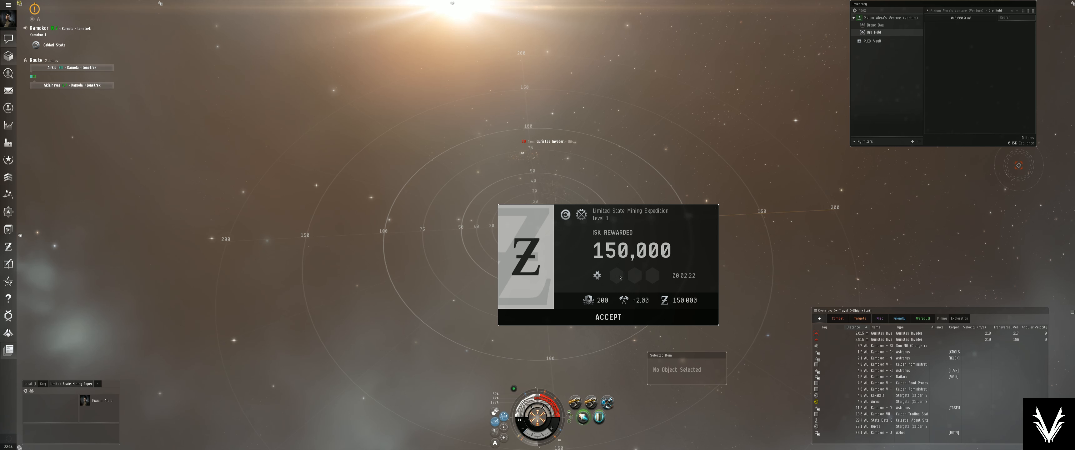
mouse_move(598, 418)
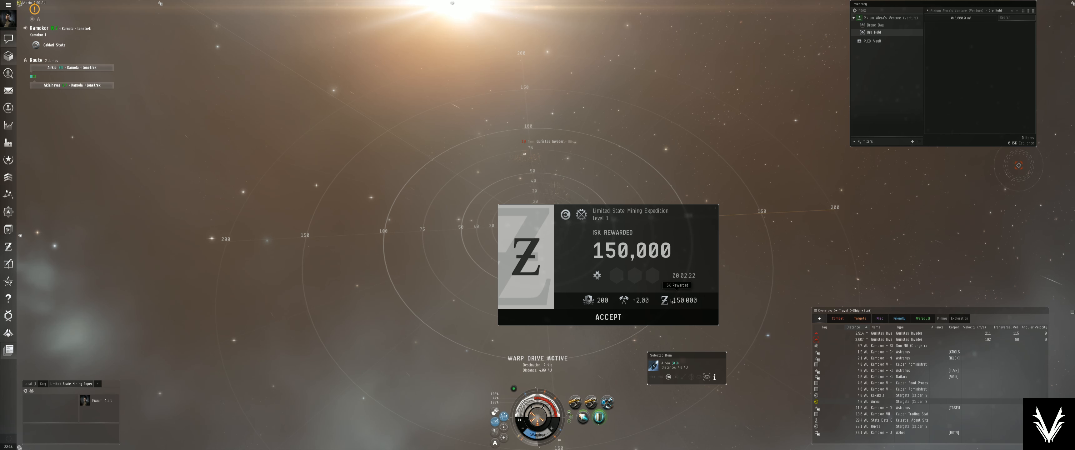
left_click(609, 317)
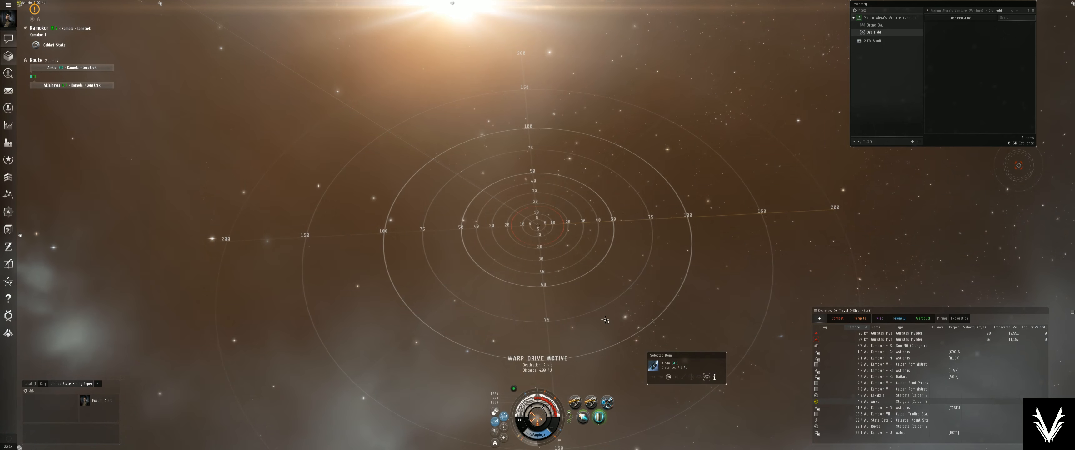